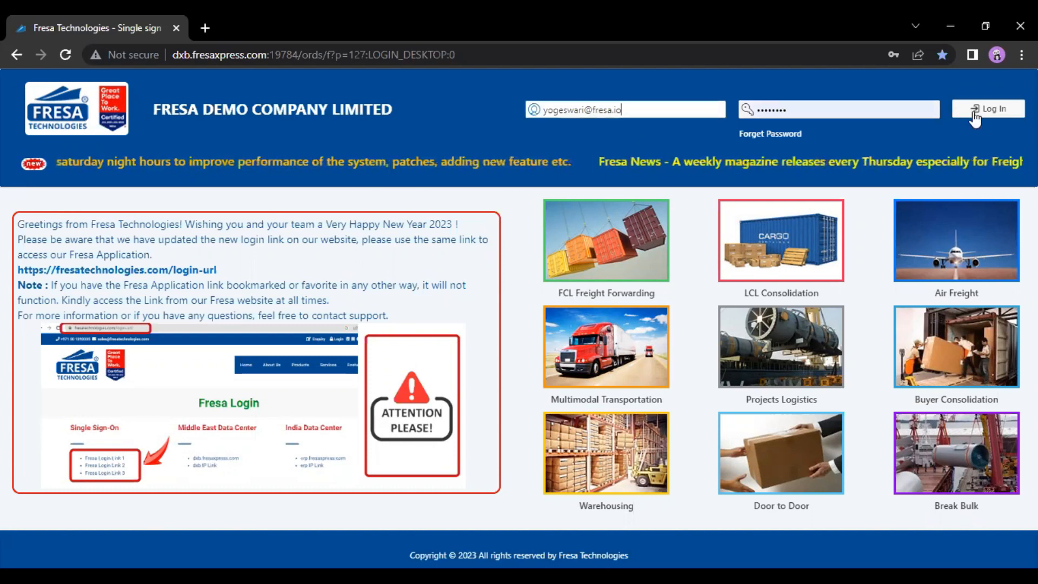
# Step: Log in to the Fresa Demo Company account with the entered email and password
pyautogui.click(988, 108)
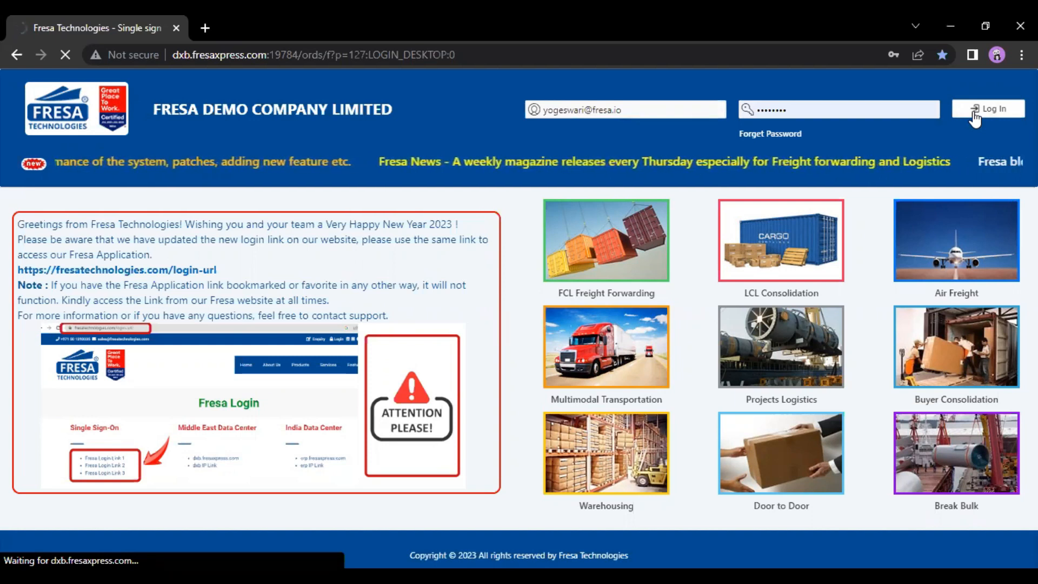
pyautogui.click(986, 108)
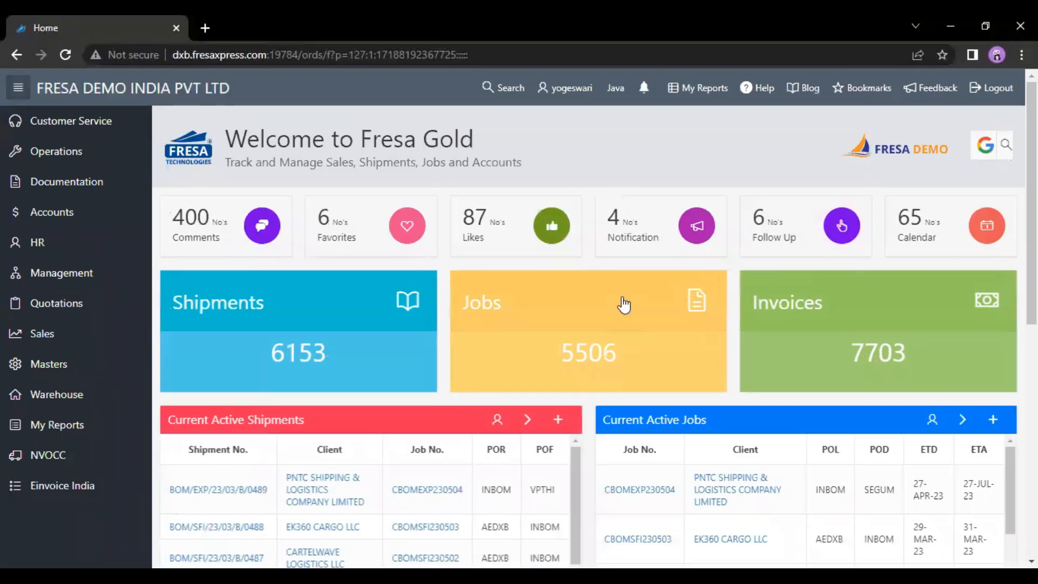
pyautogui.moveTo(634, 324)
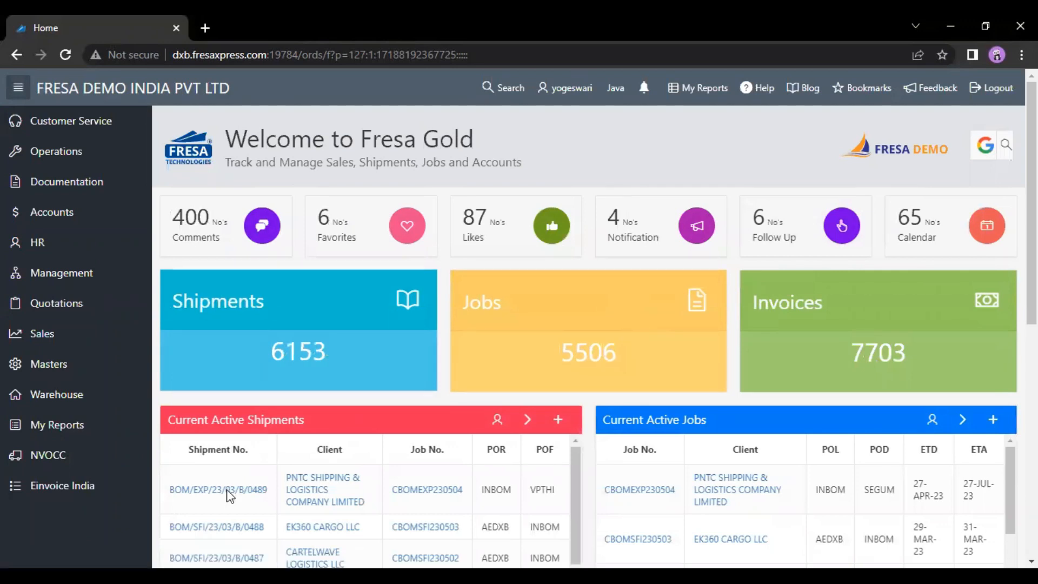
# Step: Open shipment BOM/EXP/23/03/B/0489 from the Current Active Shipments panel
pyautogui.click(218, 489)
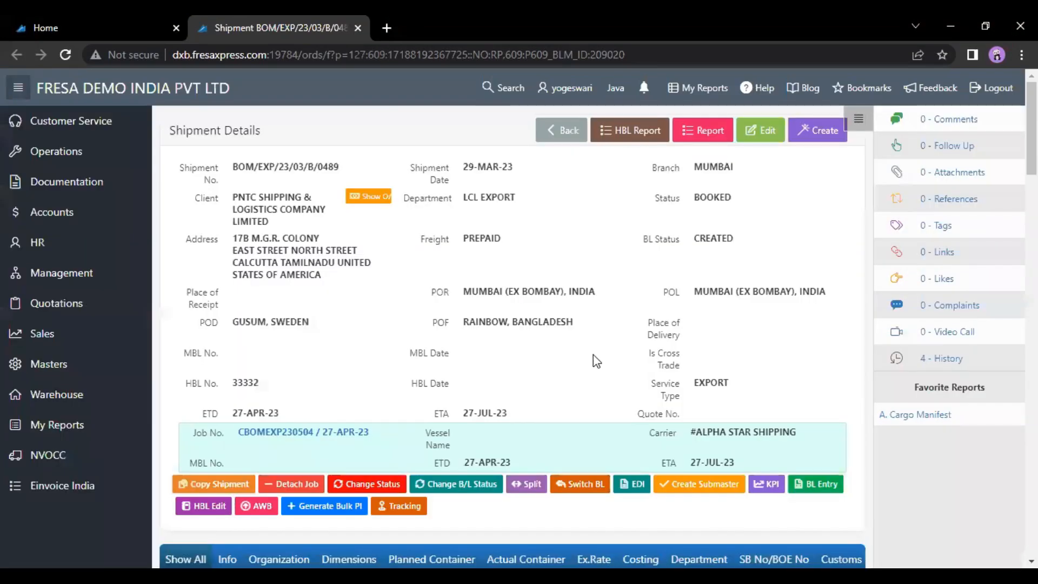
pyautogui.moveTo(527, 331)
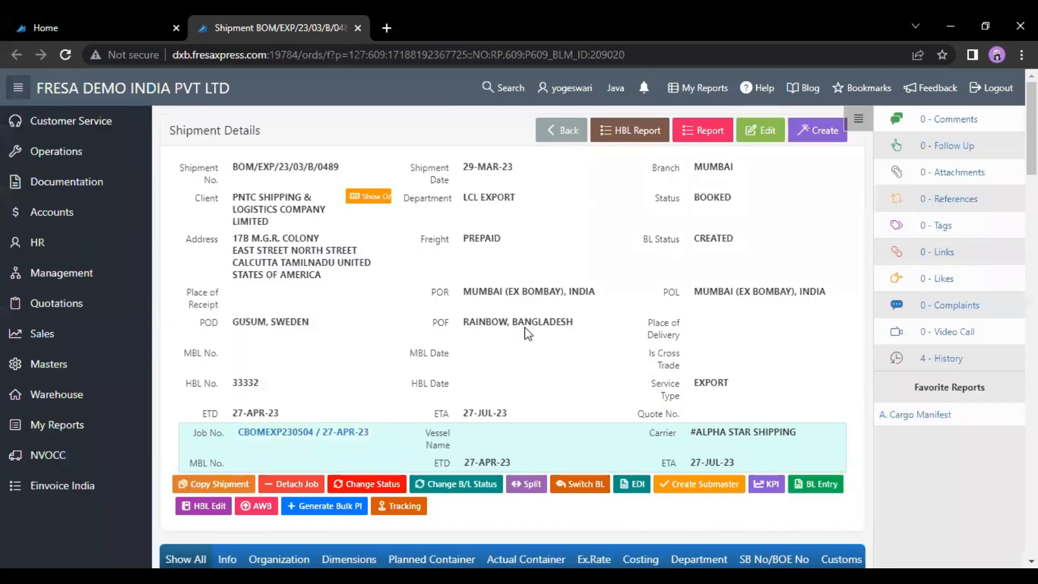
pyautogui.moveTo(682, 439)
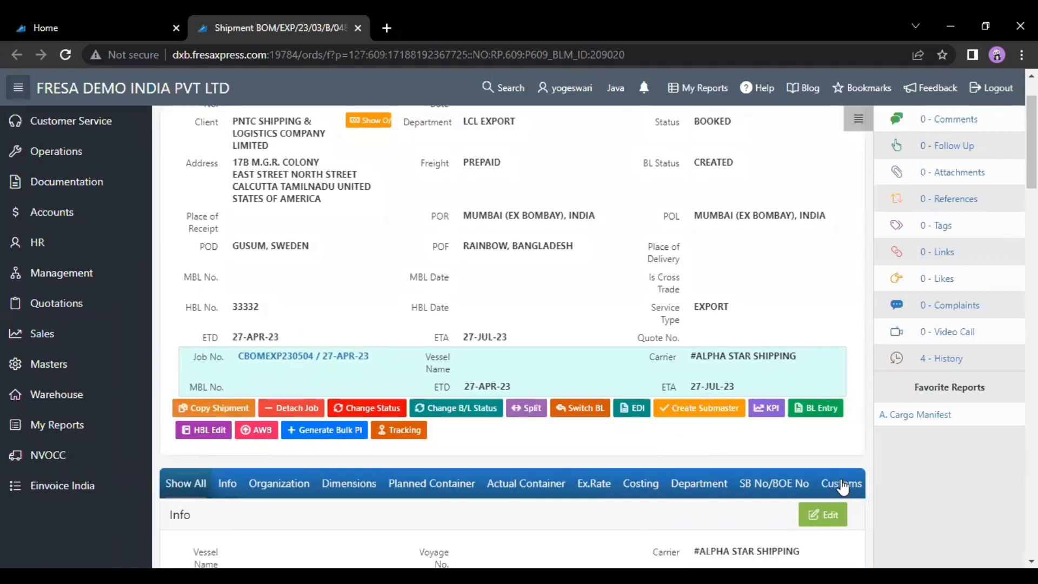
# Step: Go to the shipment's Routing section via Customs and add a new routing line
pyautogui.click(841, 482)
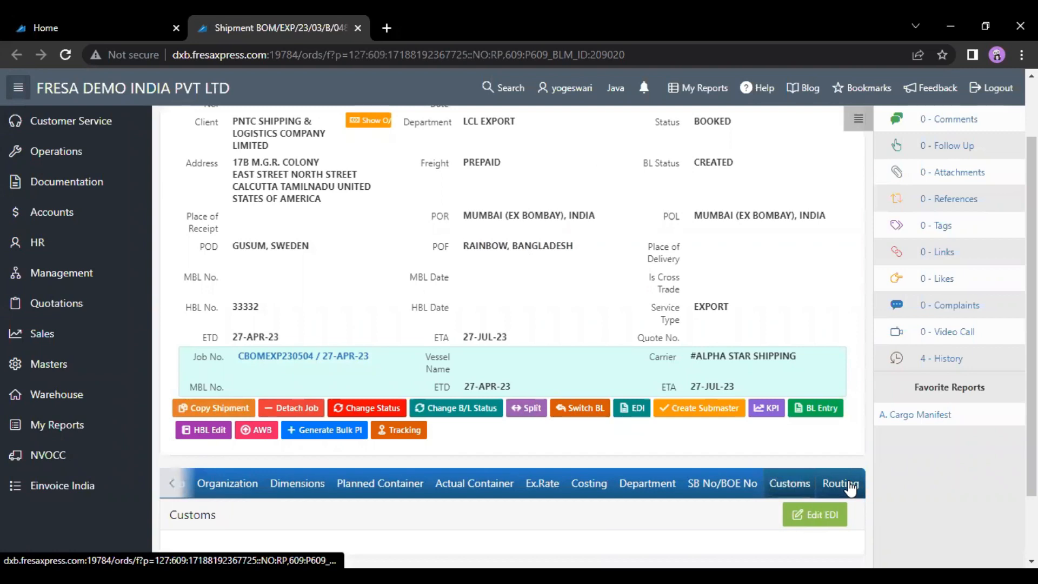
pyautogui.click(839, 482)
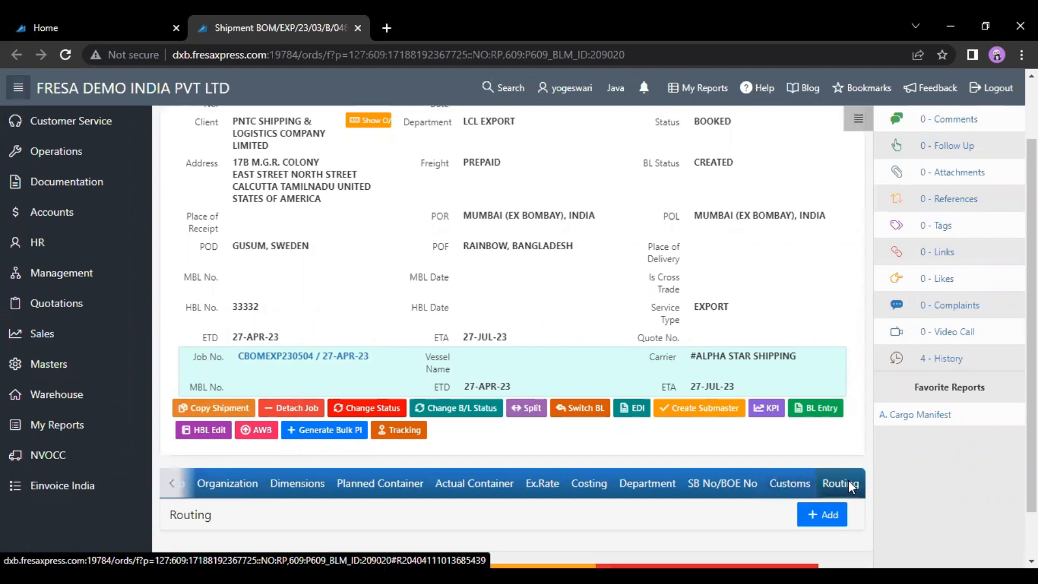
pyautogui.scroll(-3)
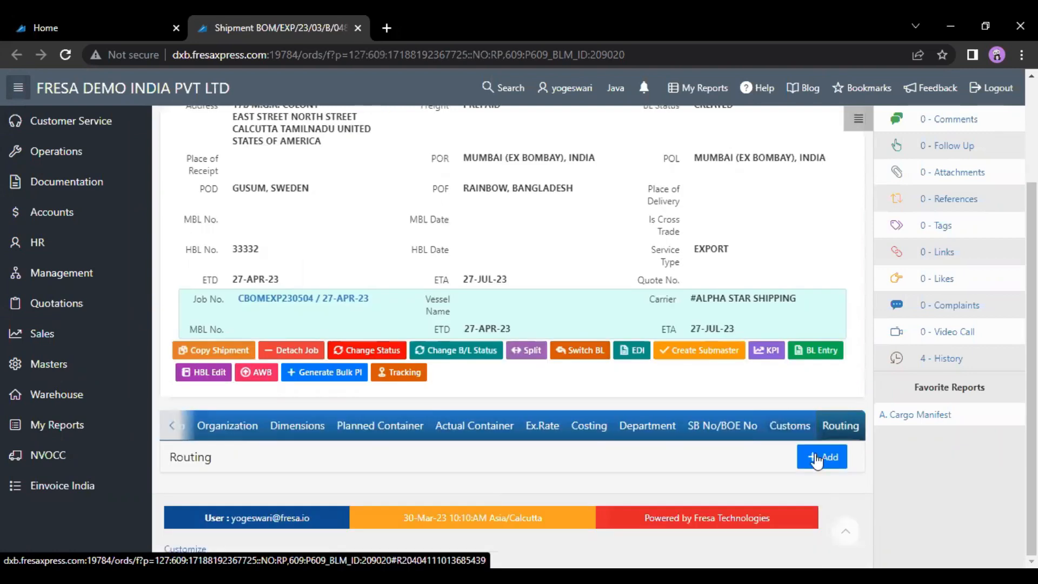
pyautogui.click(821, 457)
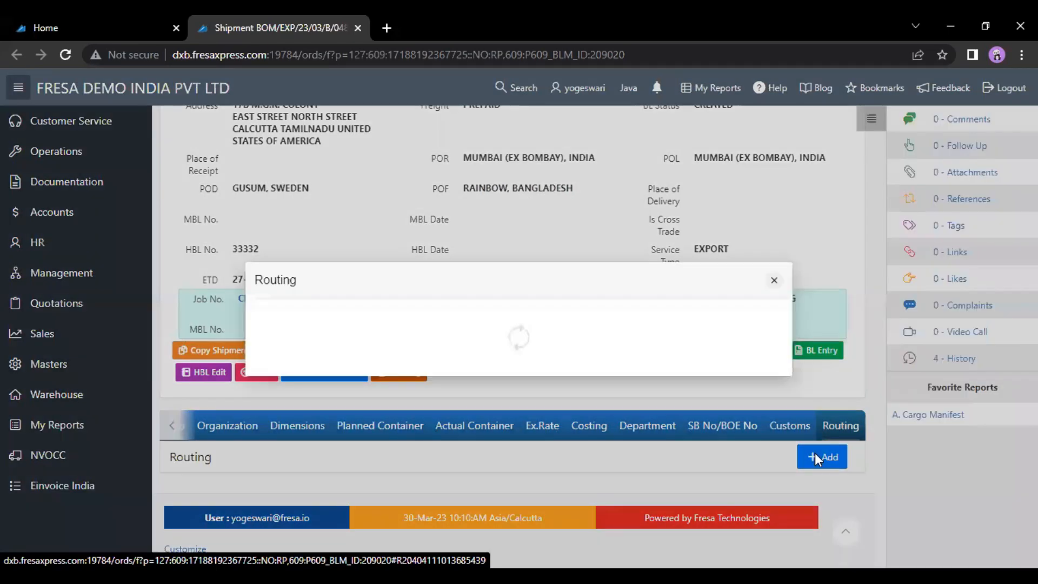
# Step: Save a planned sea routing line INMAA Chennai to INBOM Mumbai on vessel MONACO with ETD and ETA dates
pyautogui.click(821, 457)
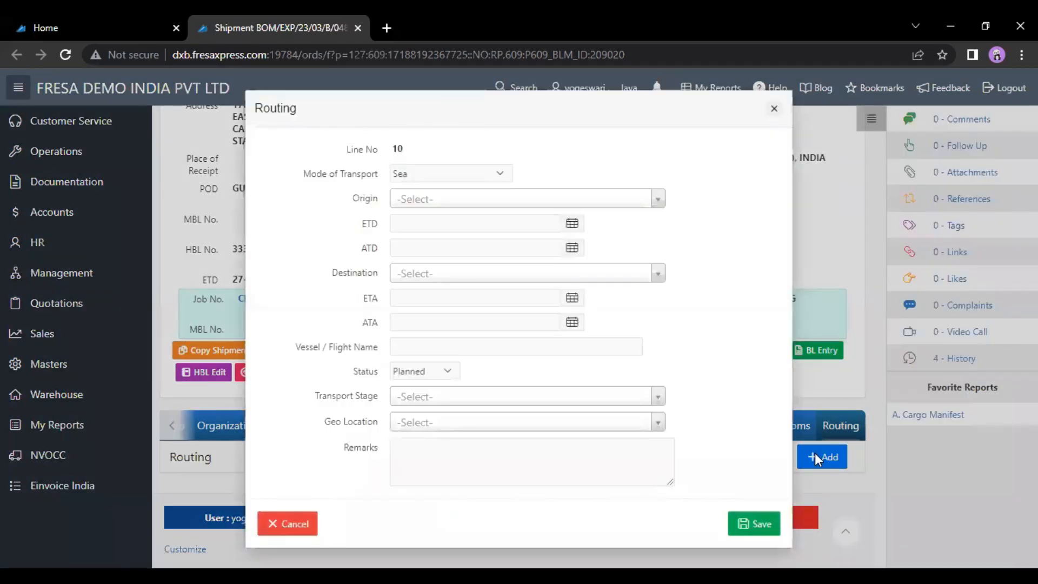
pyautogui.moveTo(426, 205)
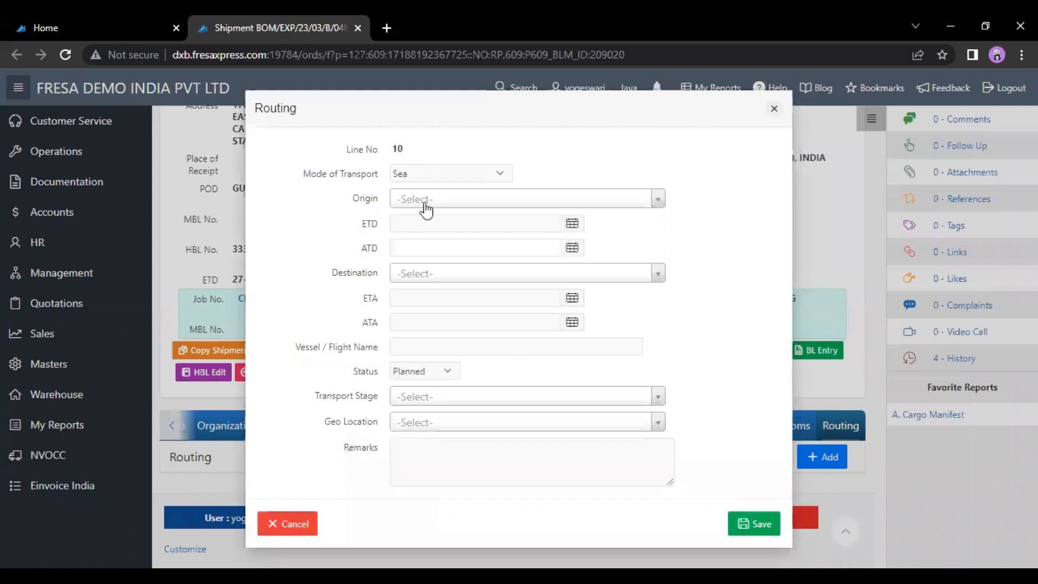
pyautogui.write('inmaa')
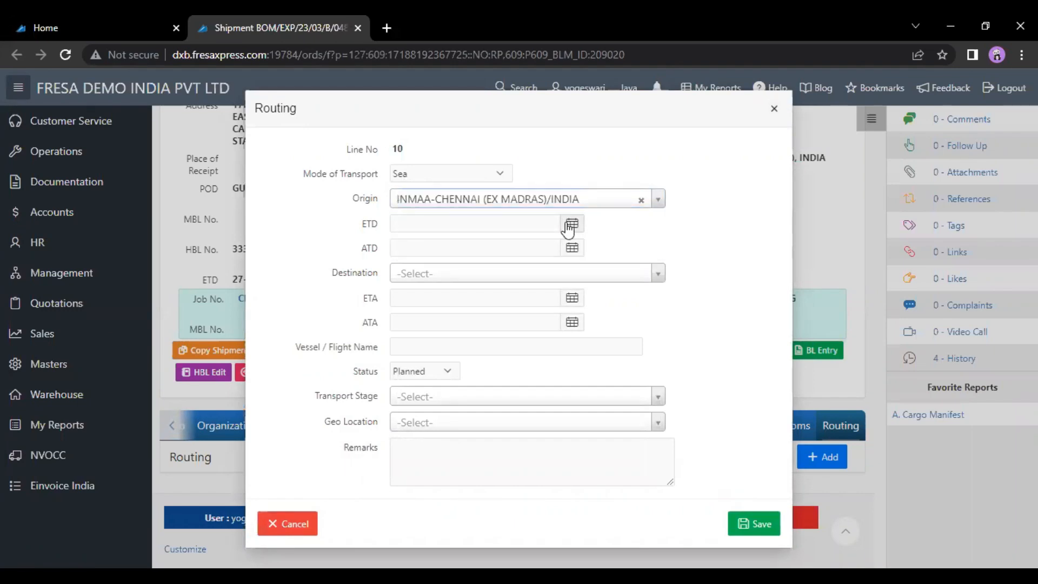
pyautogui.click(570, 224)
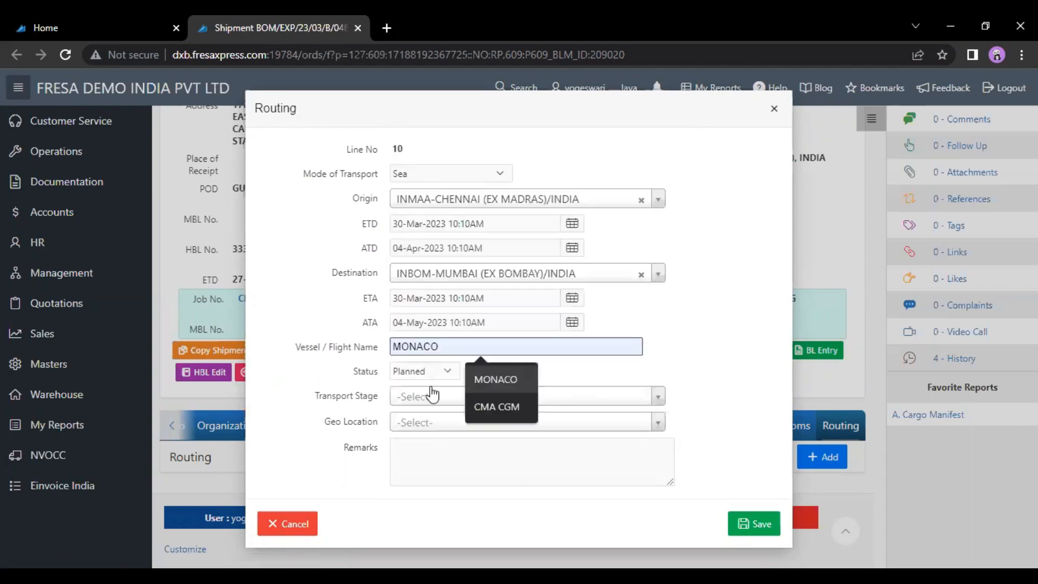
pyautogui.write('10')
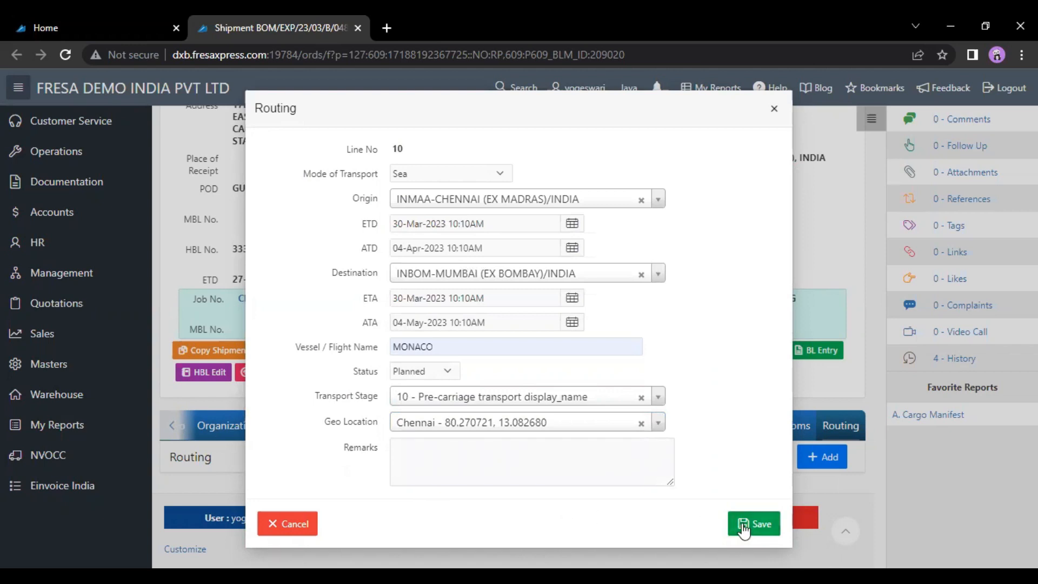
pyautogui.click(753, 523)
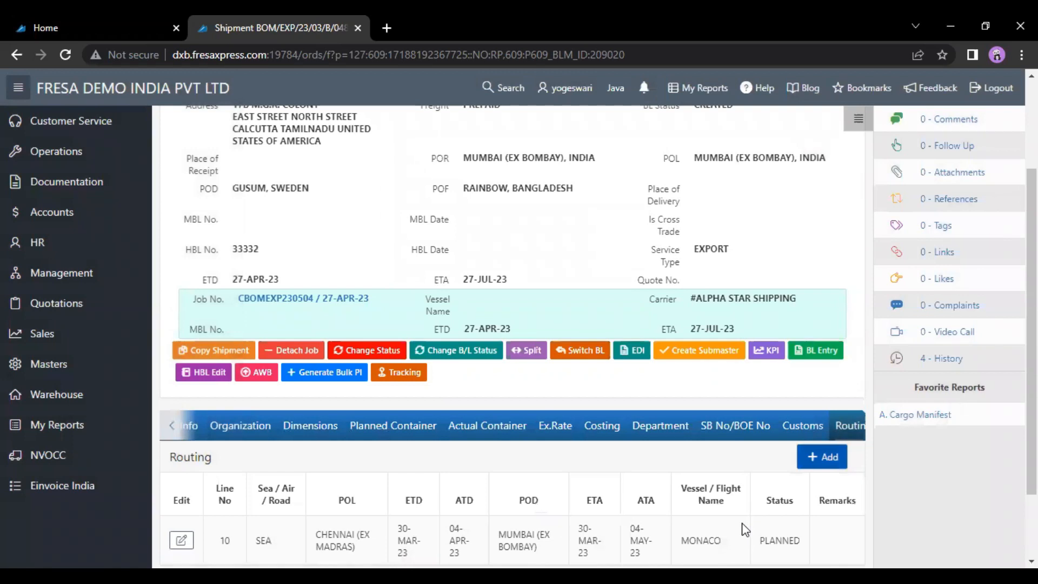
pyautogui.moveTo(626, 331)
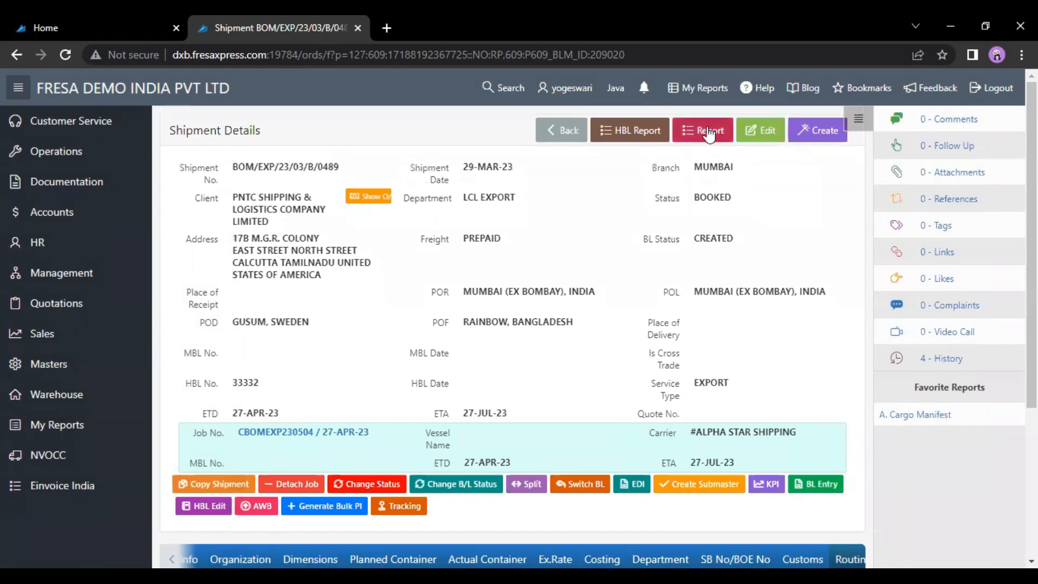
# Step: Show the List of Reports window for this shipment from the Report button
pyautogui.click(703, 130)
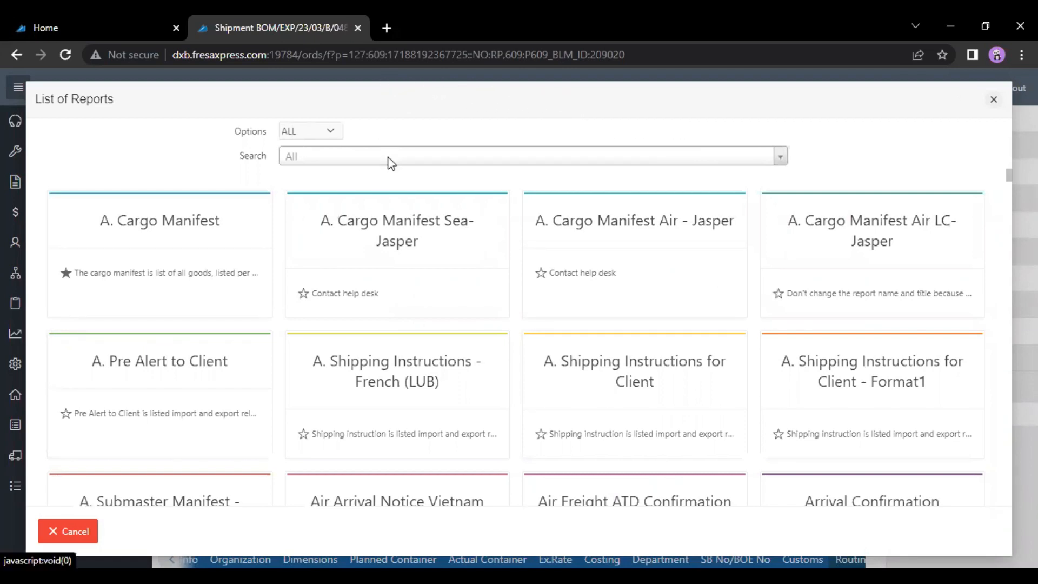
# Step: Search 'tra', choose Transhipment Confirmation - Jasper and preview its PDF with the MONACO routing line
pyautogui.click(530, 156)
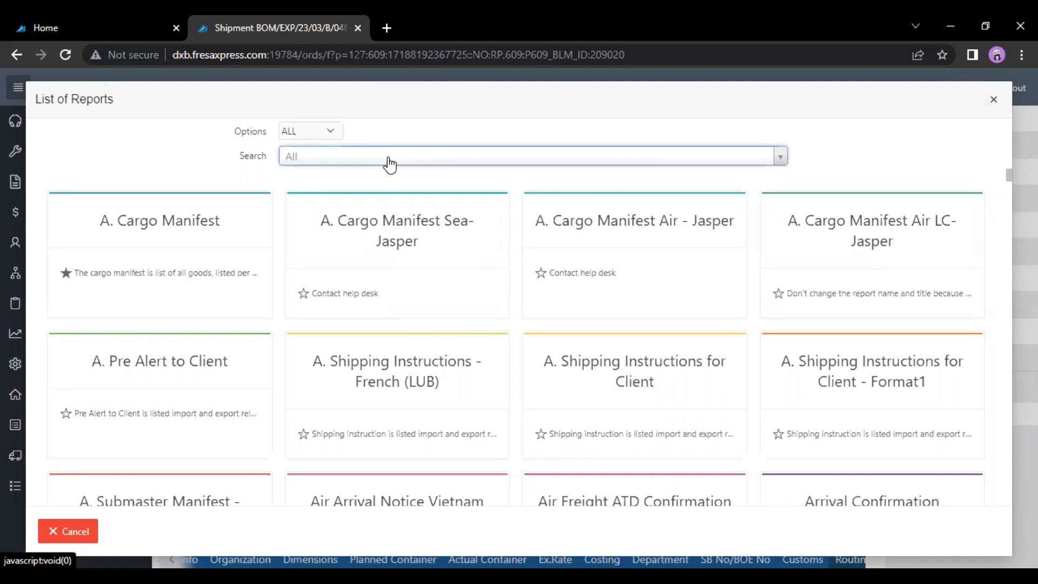
pyautogui.click(533, 155)
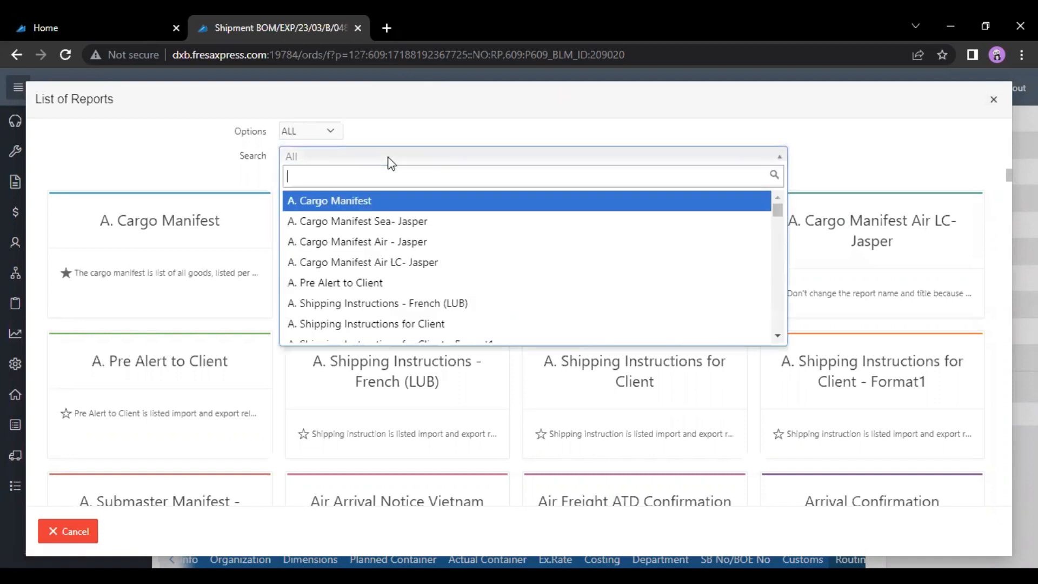
pyautogui.write('tra')
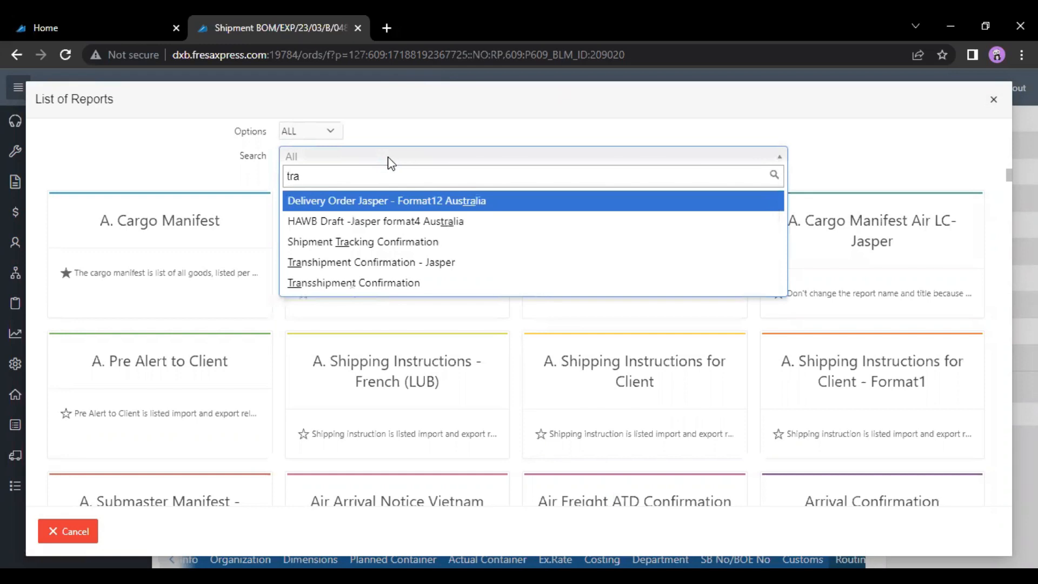
pyautogui.click(369, 261)
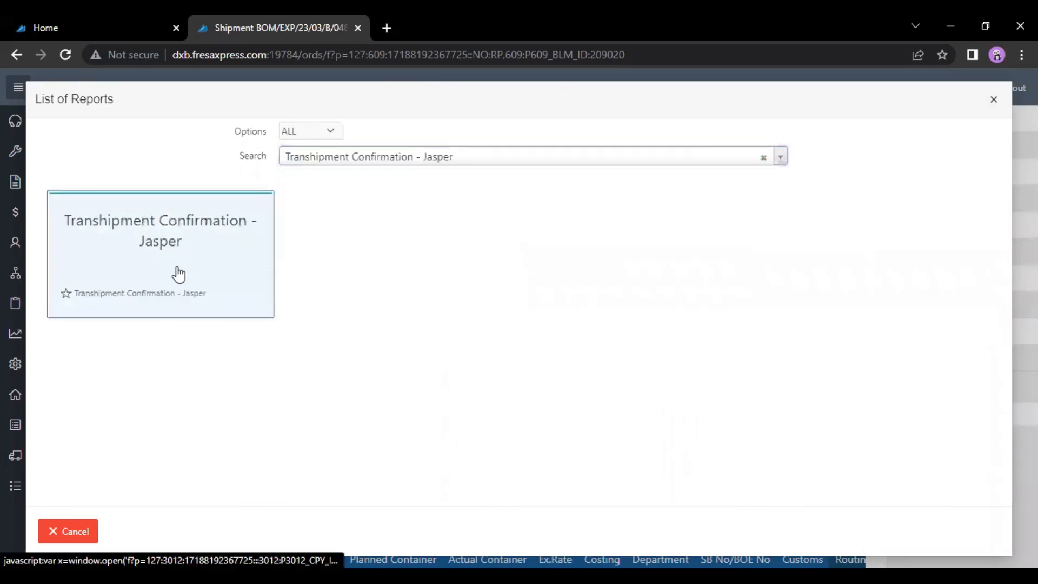
pyautogui.click(160, 253)
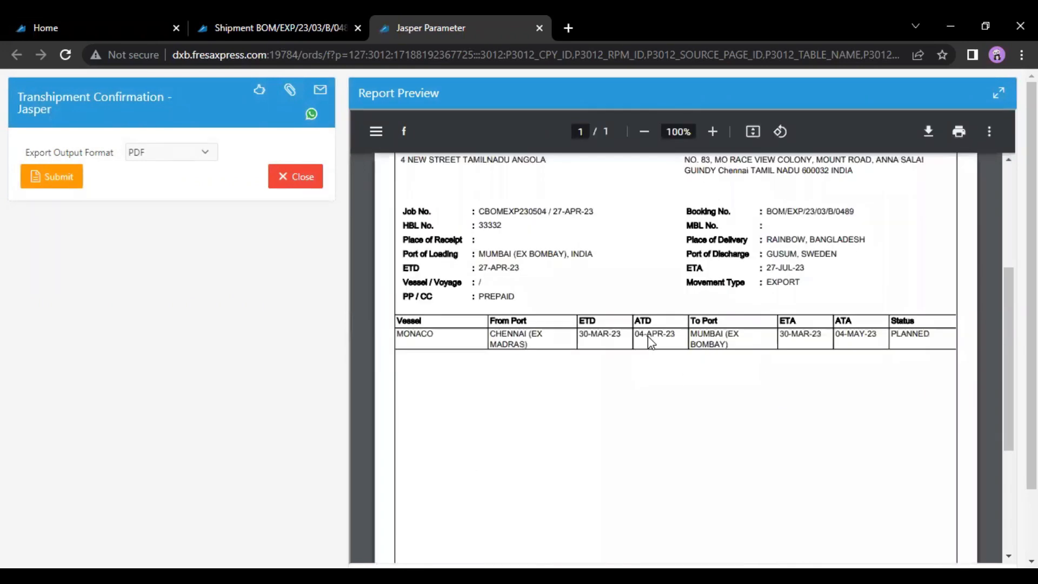
pyautogui.moveTo(720, 434)
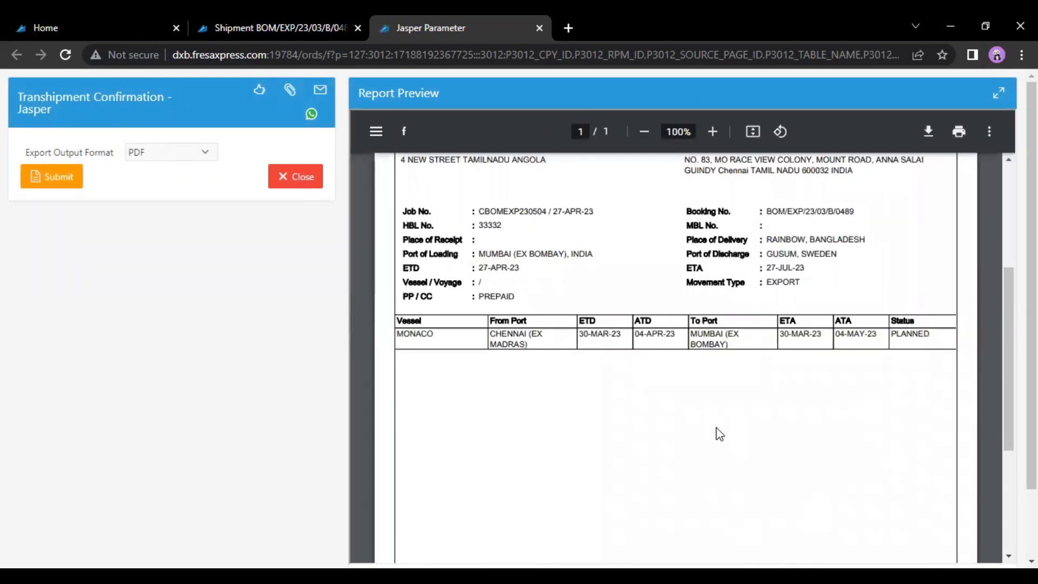